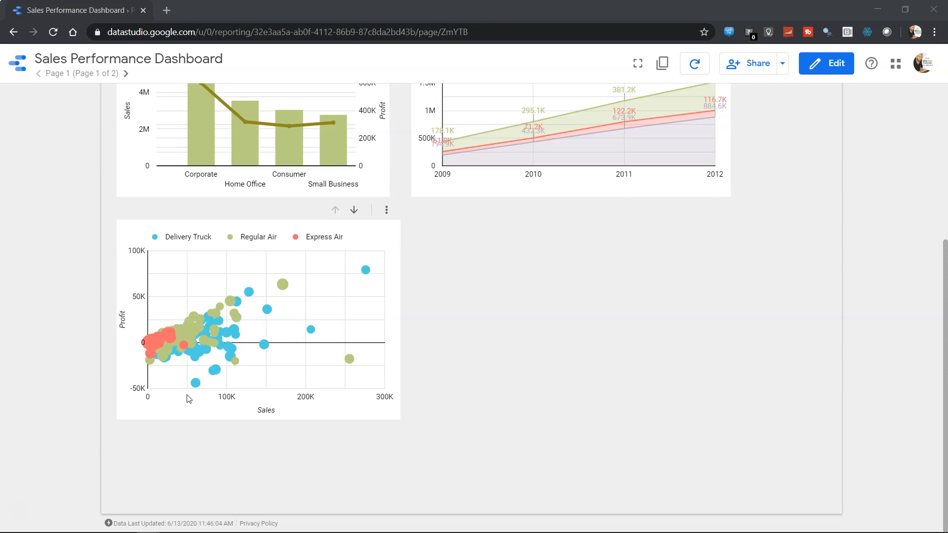
mouse_move(247, 336)
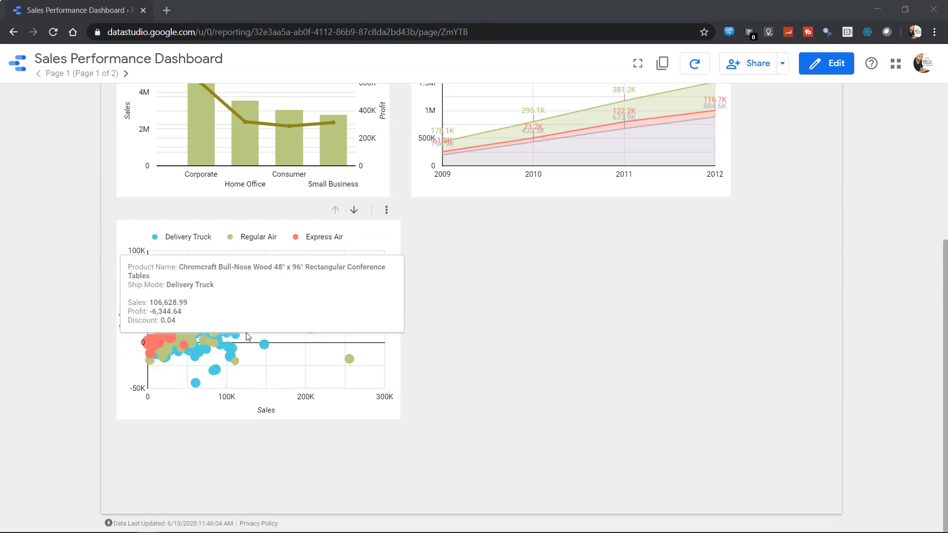
Switch the Sales Performance Dashboard into edit mode to start adding a new chart.
left_click(825, 63)
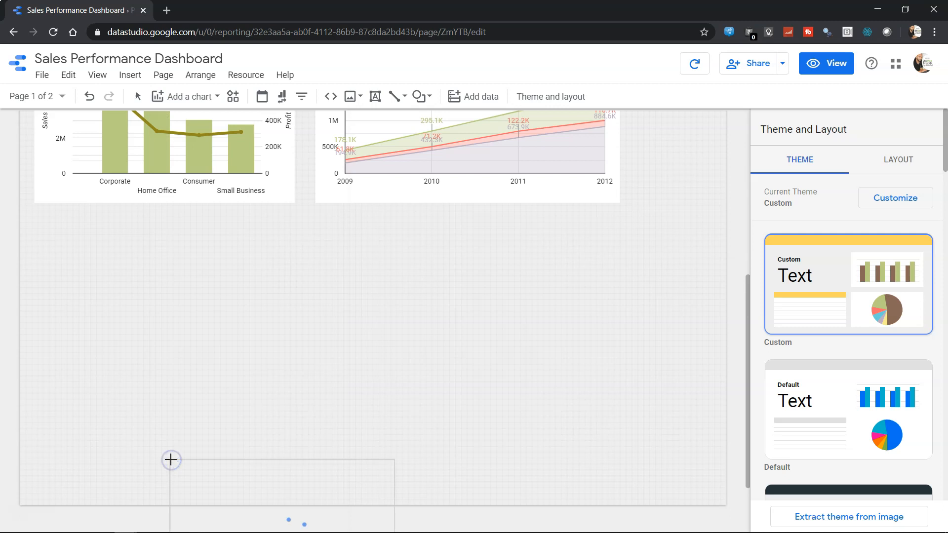